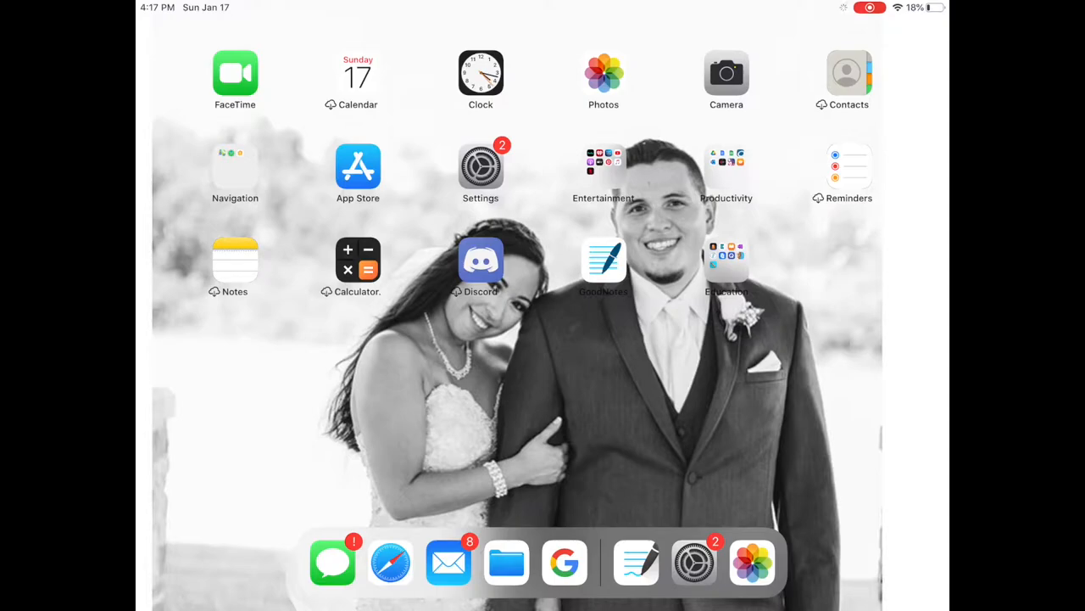
# - Launch GoodNotes so the 2021 Planner opens on the January weekly spread
pyautogui.click(604, 257)
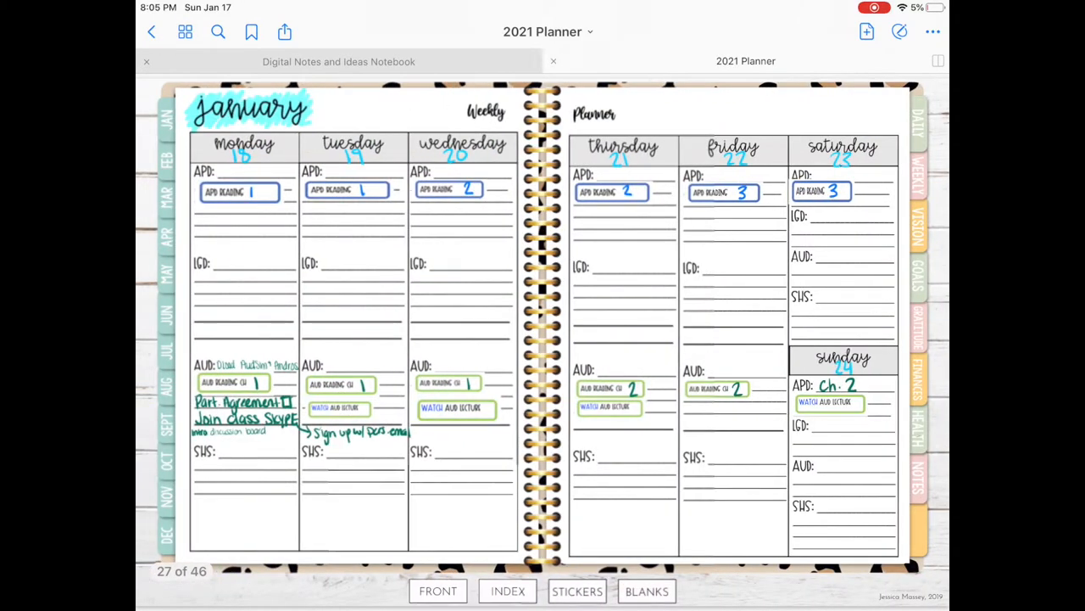
# - Scroll across the January spread while placing the yellow SHS reading stickers on each weekday
pyautogui.hscroll(-3)
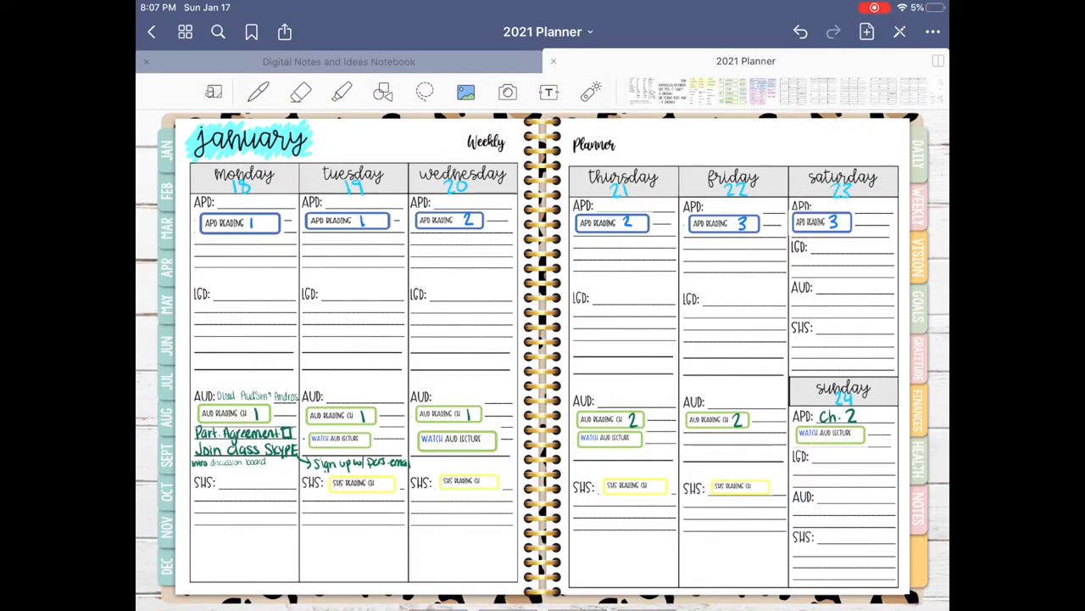
# - Add the AUD exam and SHS quiz stickers with their notes and review the Shape Tool settings
pyautogui.click(699, 91)
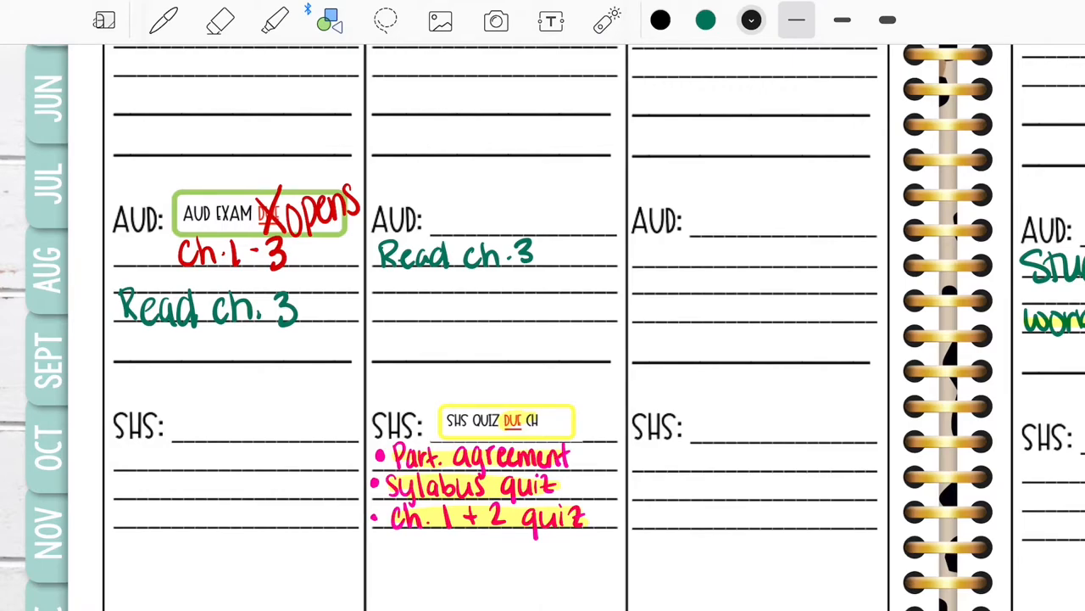
pyautogui.click(329, 20)
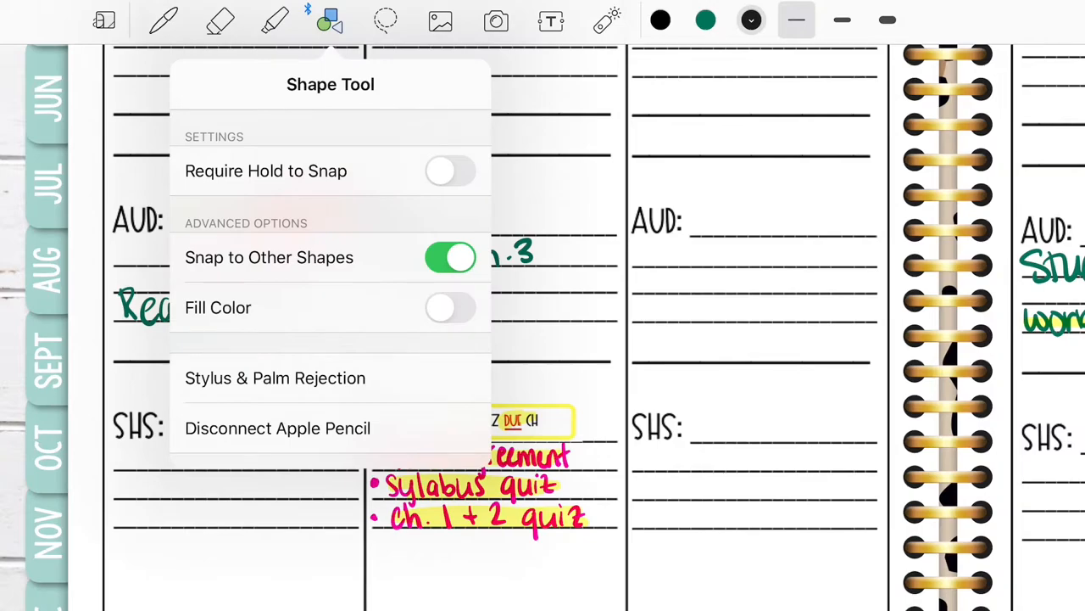
pyautogui.click(750, 21)
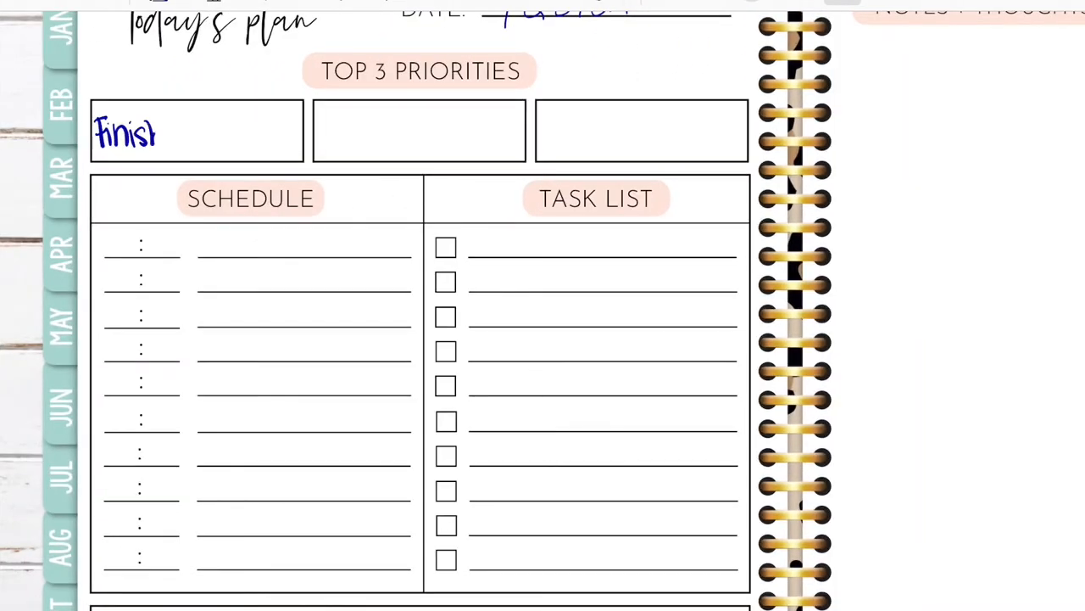
# - Handwrite the top three priorities: Finish Aud Lect., Workout and Clean 15 m
pyautogui.write('Aud Lect.')
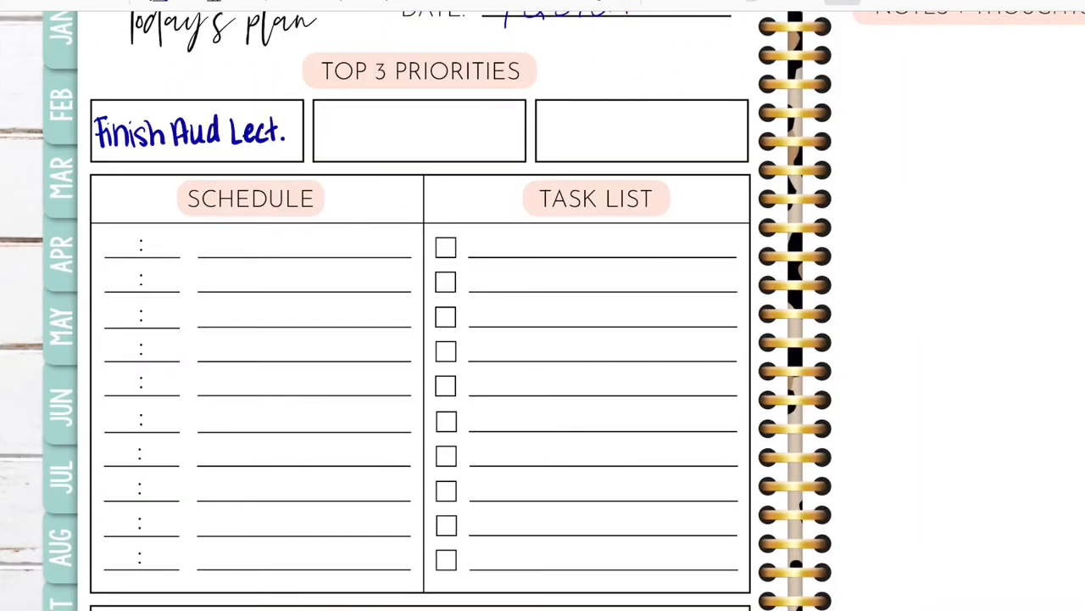
pyautogui.write('workout')
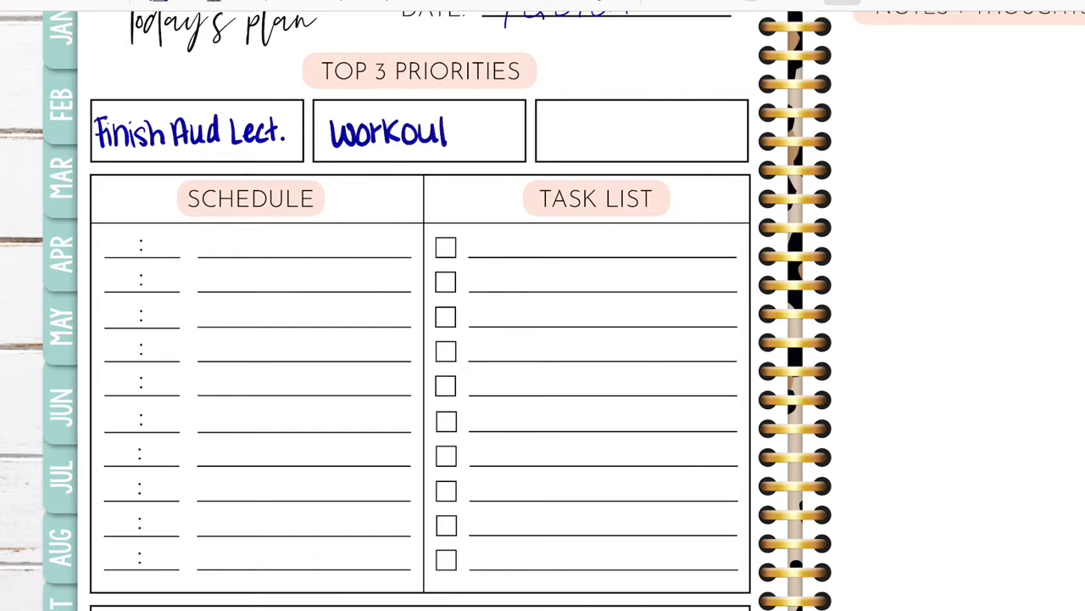
pyautogui.write('C')
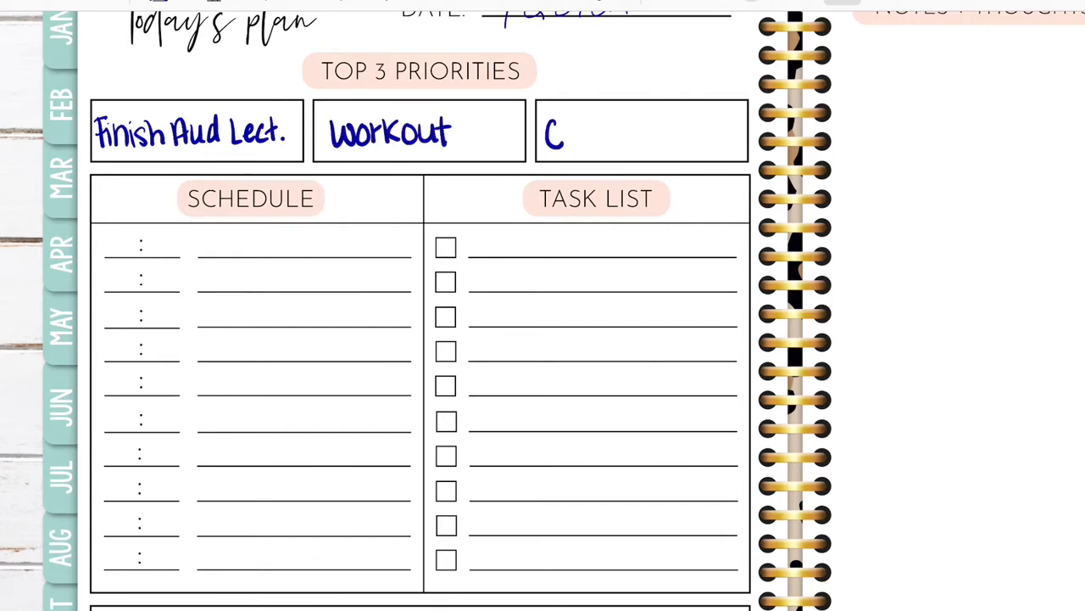
pyautogui.write('Clean 15 m')
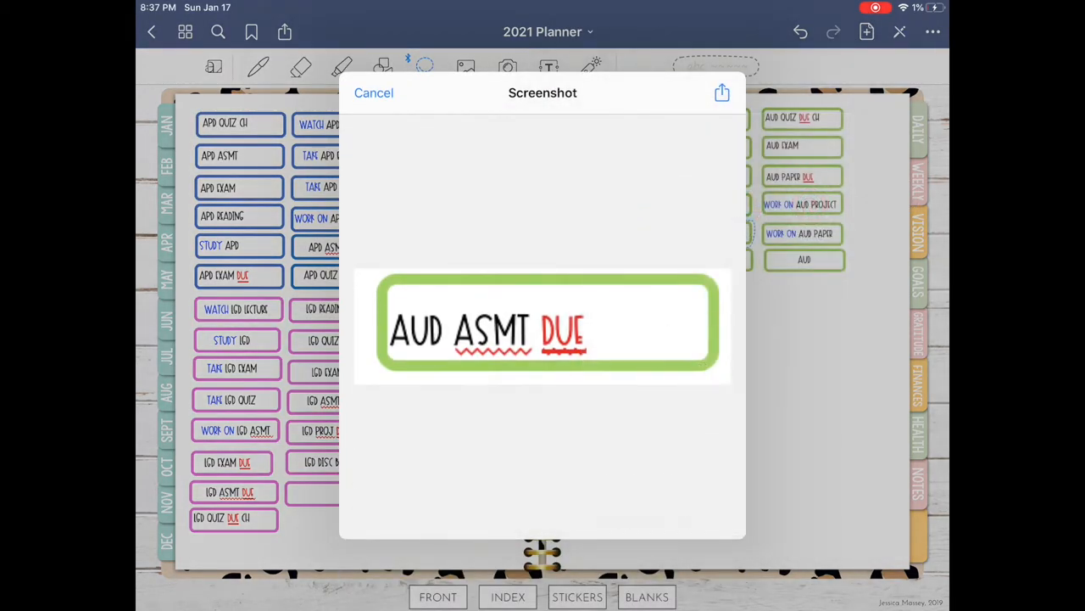
# - Paste the AUD ASMT DUE and AUD EXAM DUE stickers on the 30th with 1/31 due dates
pyautogui.click(373, 92)
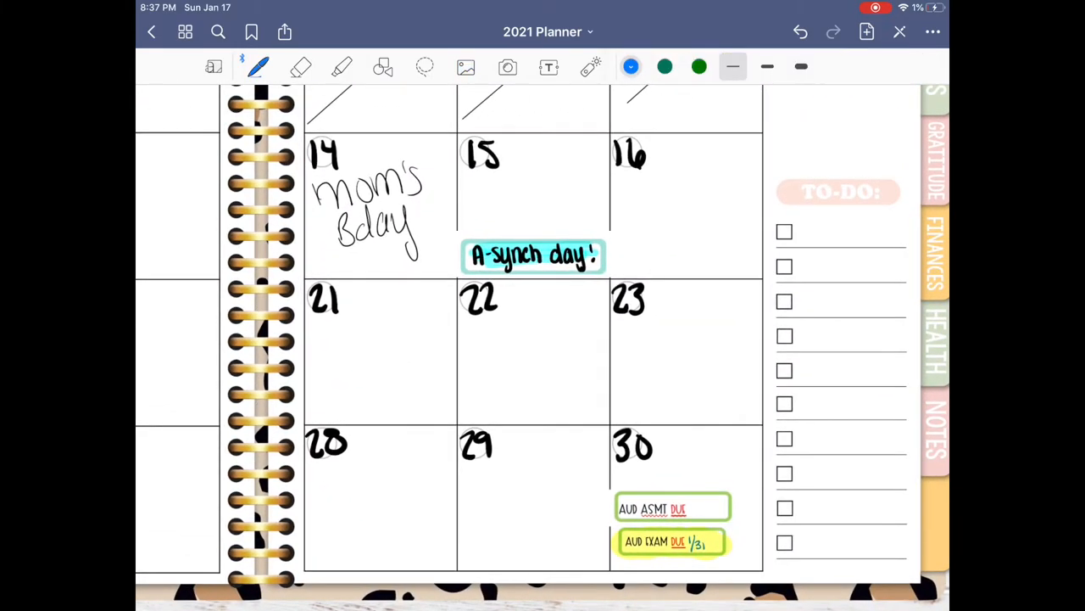
pyautogui.write('1/31 →')
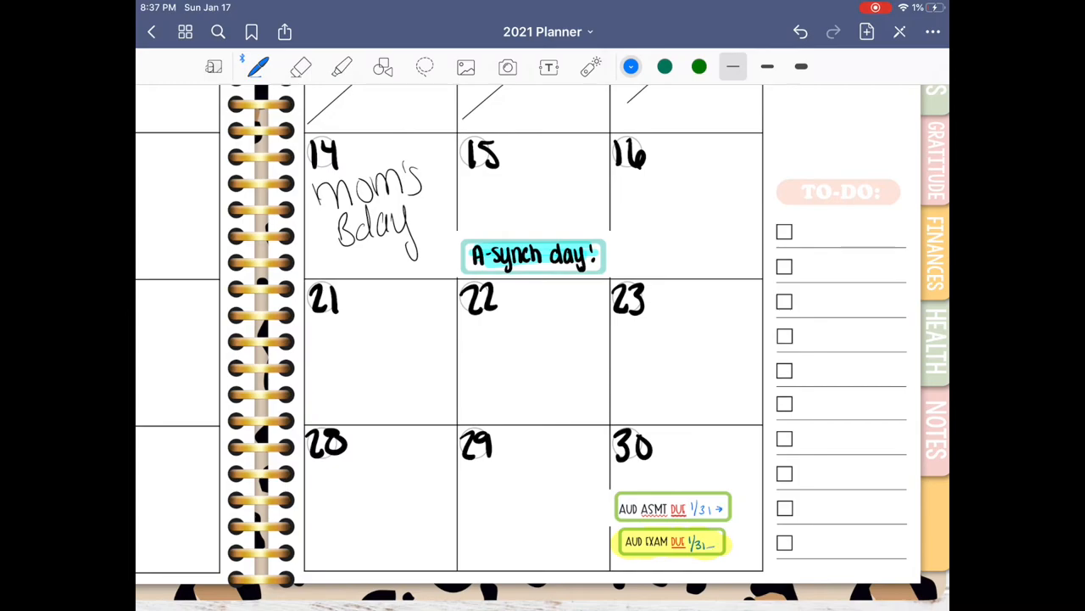
pyautogui.click(342, 68)
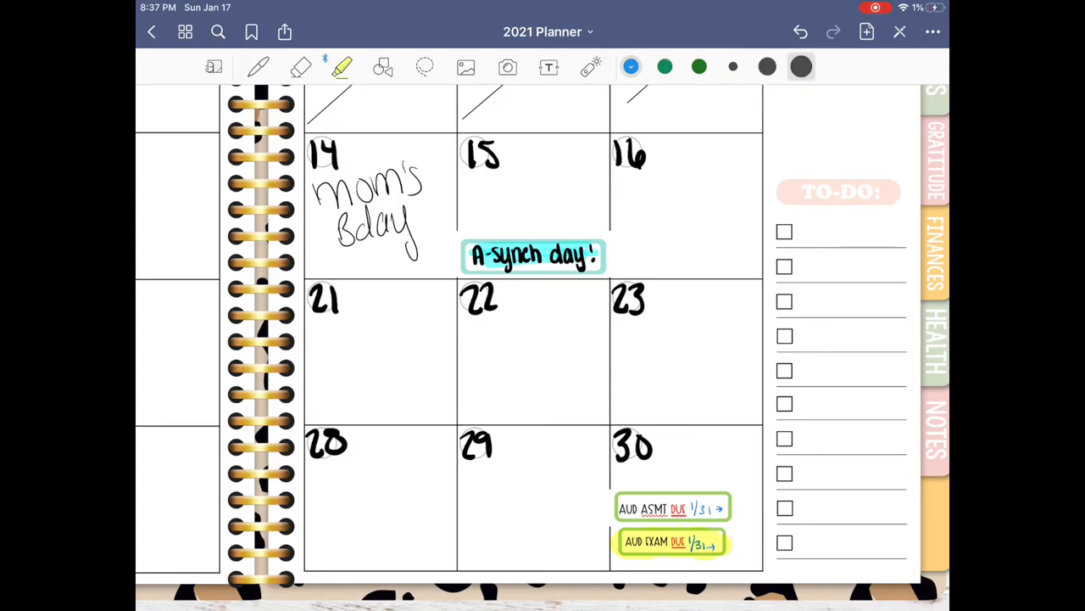